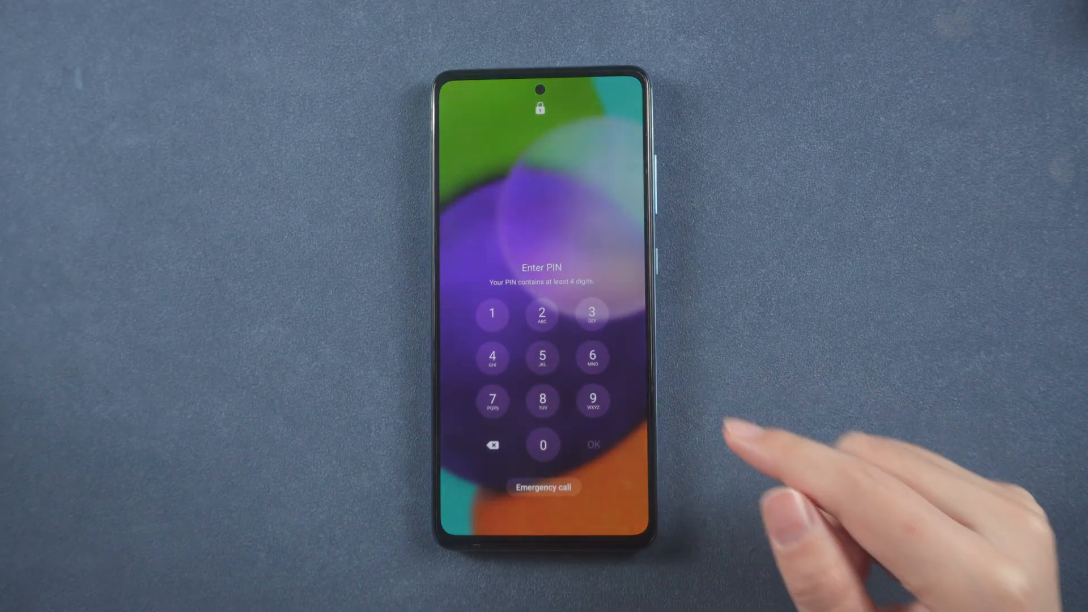
# - Open the 4uKey - Android Screen Unlock page and start the free Windows download
pyautogui.click(543, 401)
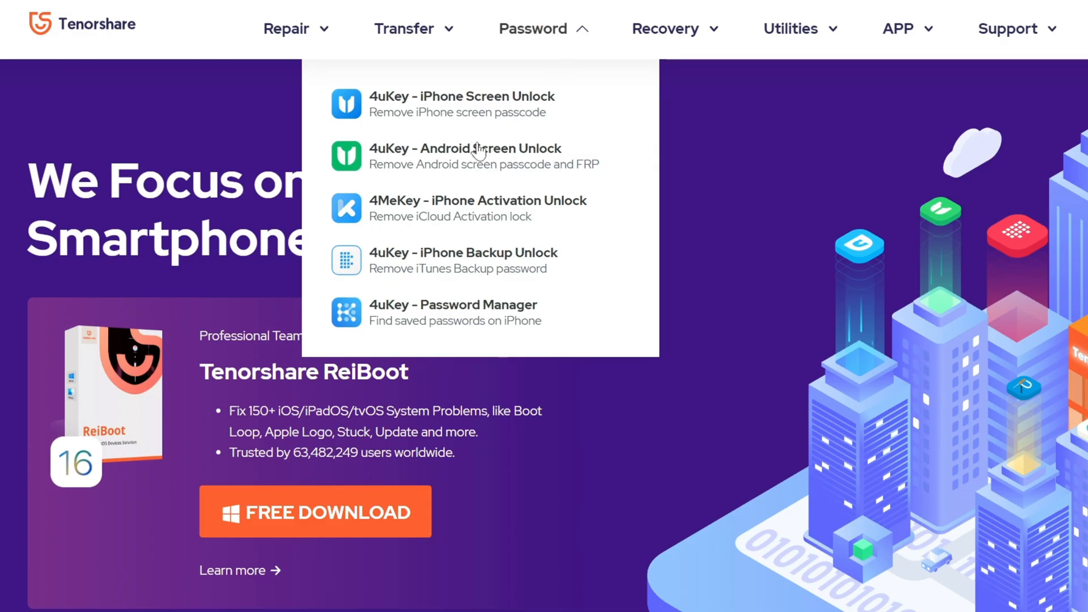
pyautogui.click(464, 155)
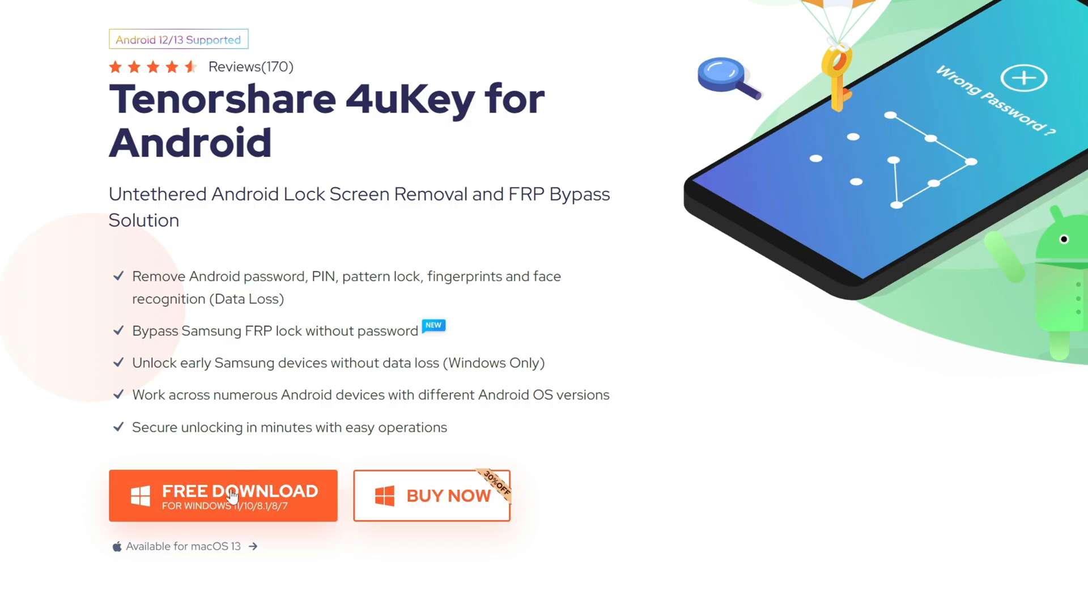
pyautogui.click(224, 496)
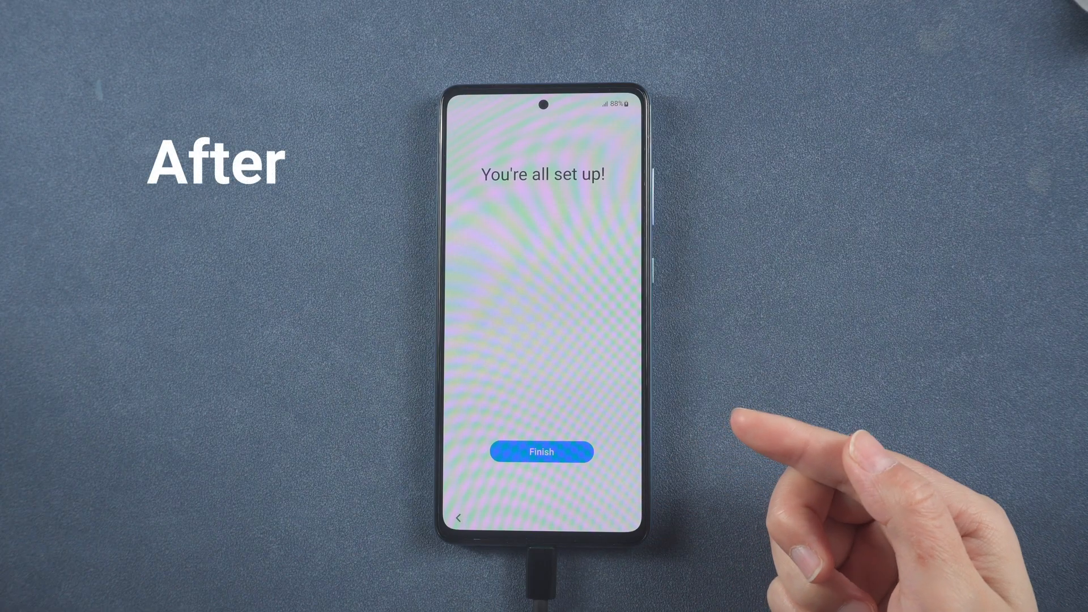
# - Start Remove Screen Lock for the Samsung phone and accept erasing all its data
pyautogui.click(541, 451)
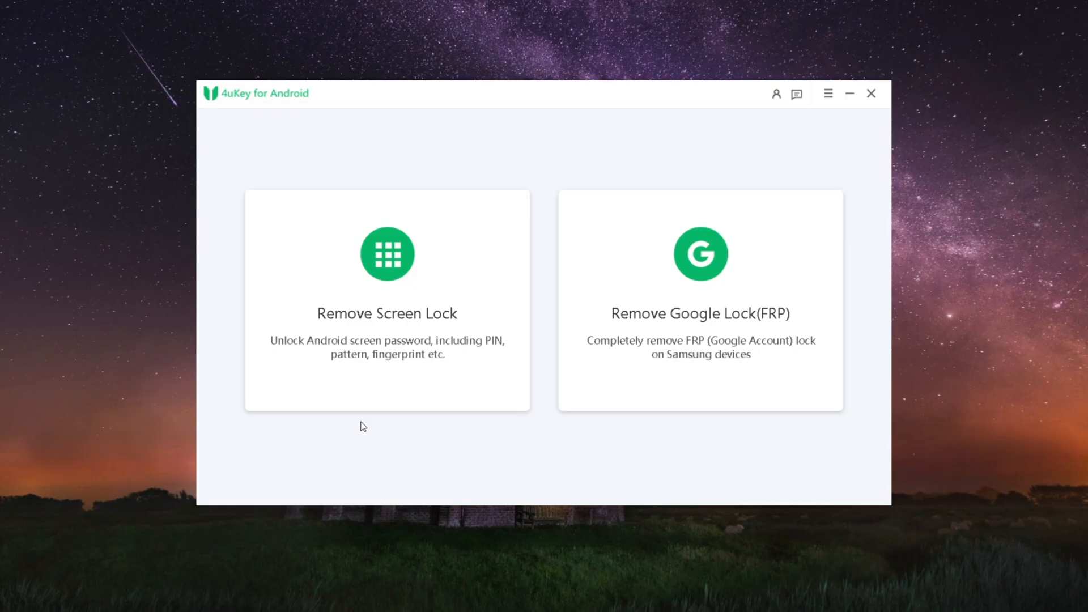
pyautogui.click(387, 301)
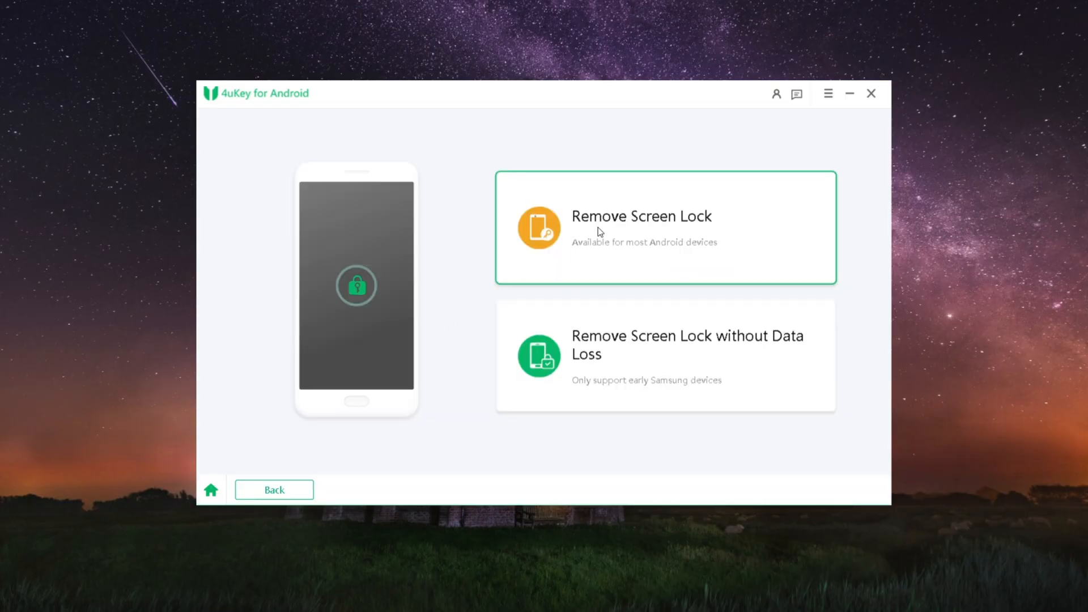
pyautogui.click(664, 226)
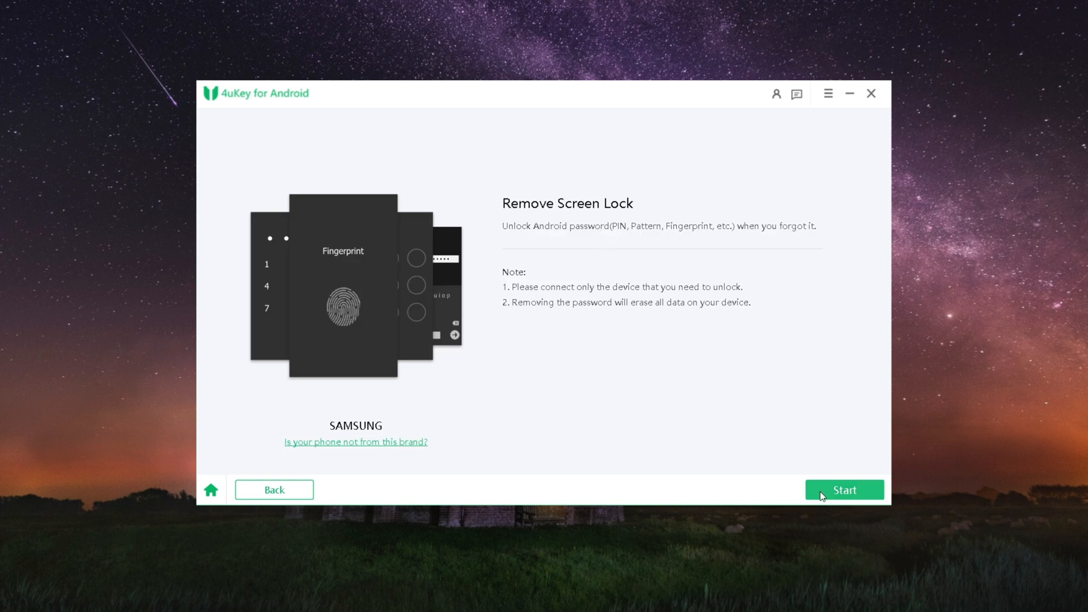
pyautogui.click(844, 489)
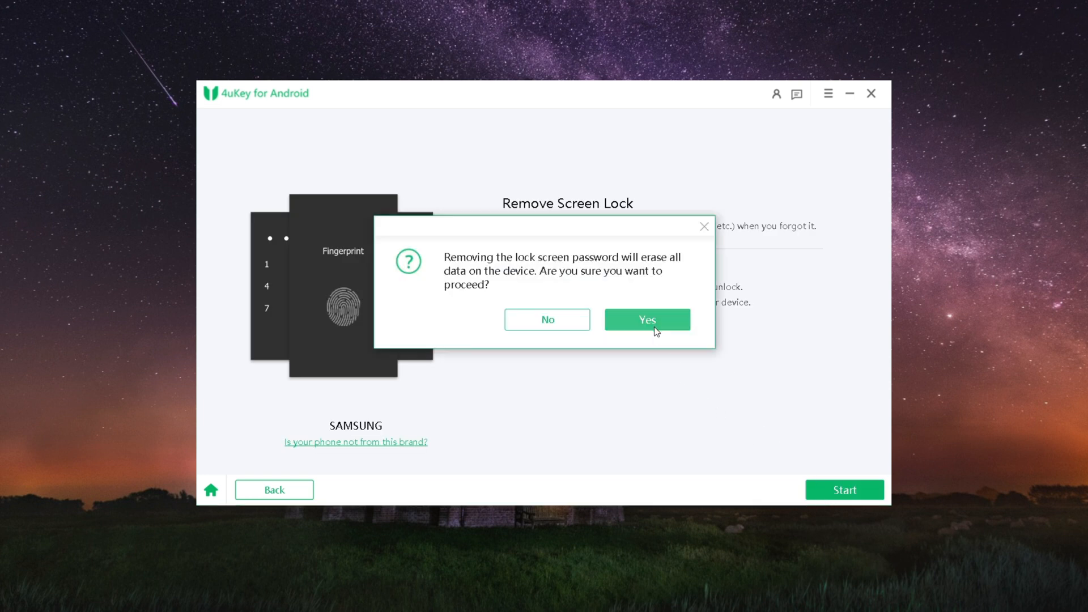
pyautogui.click(645, 319)
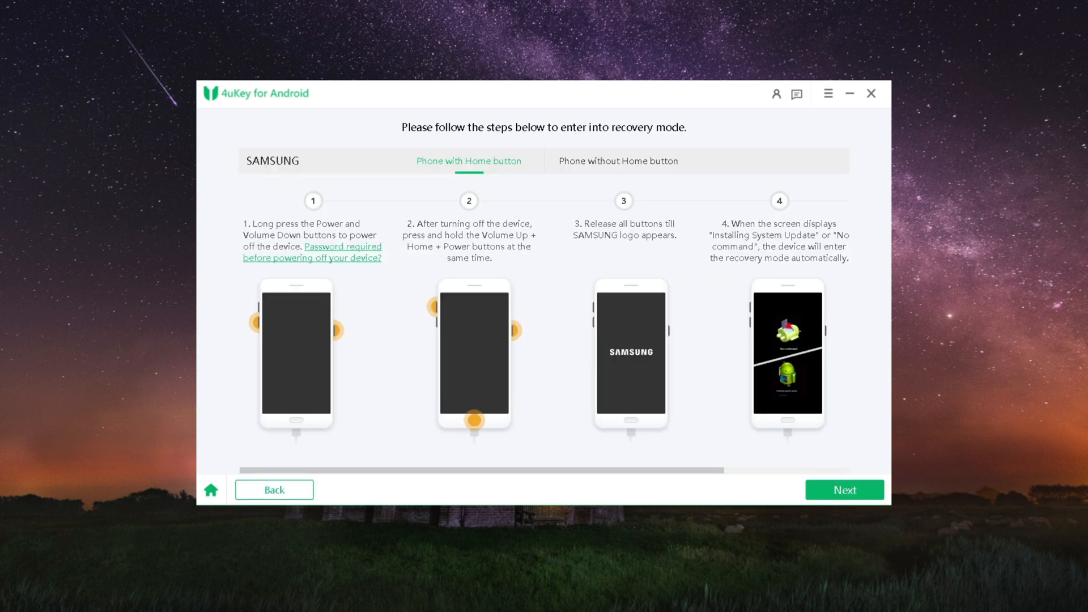
pyautogui.moveTo(386, 286)
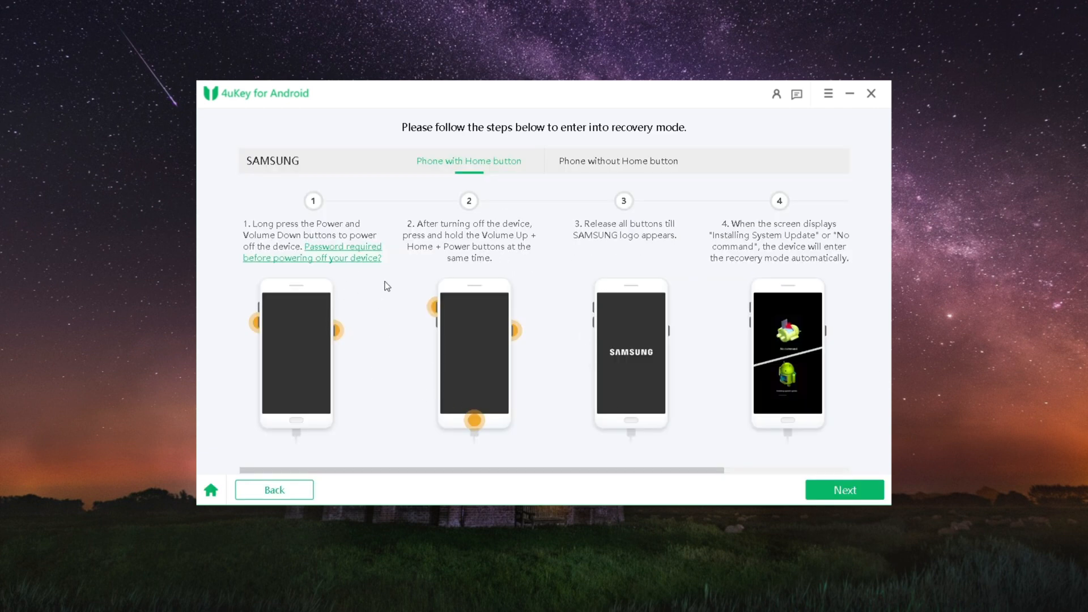
# - Follow the no-Home-button steps to power off and boot the phone into Android Recovery
pyautogui.click(618, 160)
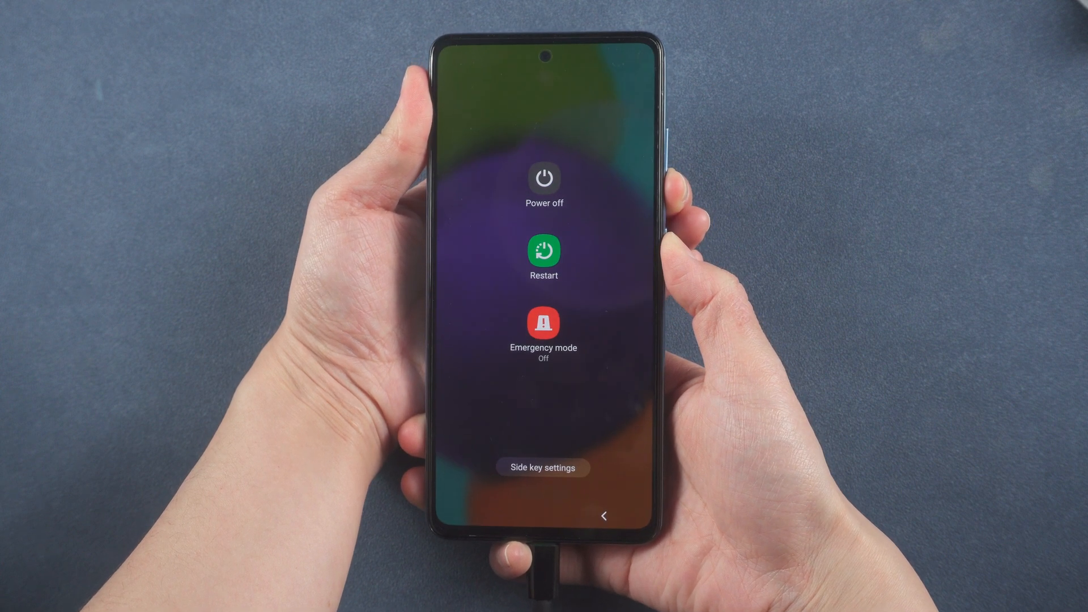
pyautogui.click(544, 251)
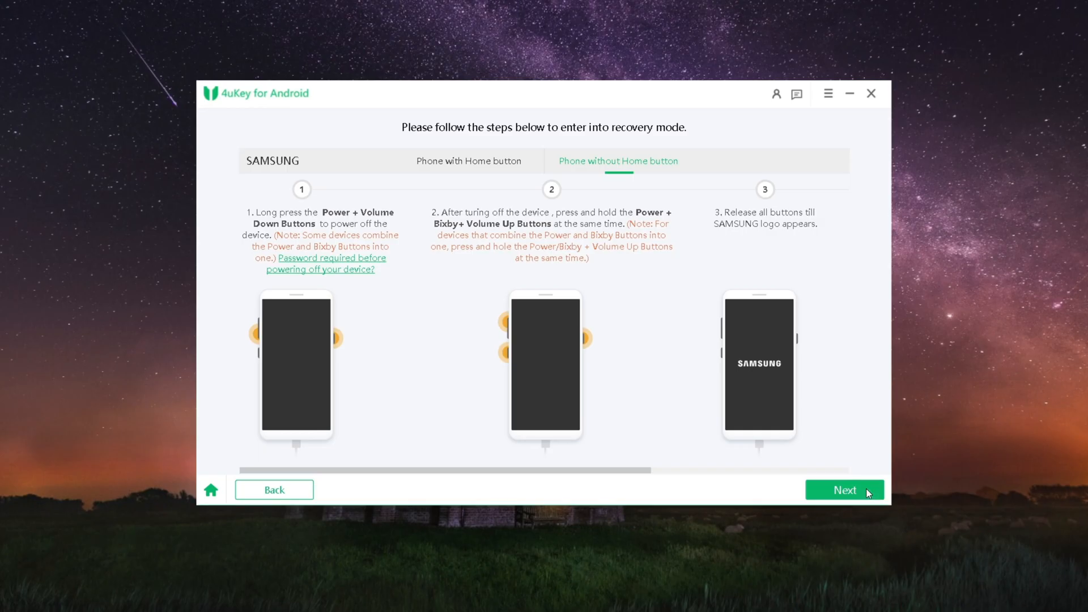
pyautogui.click(843, 489)
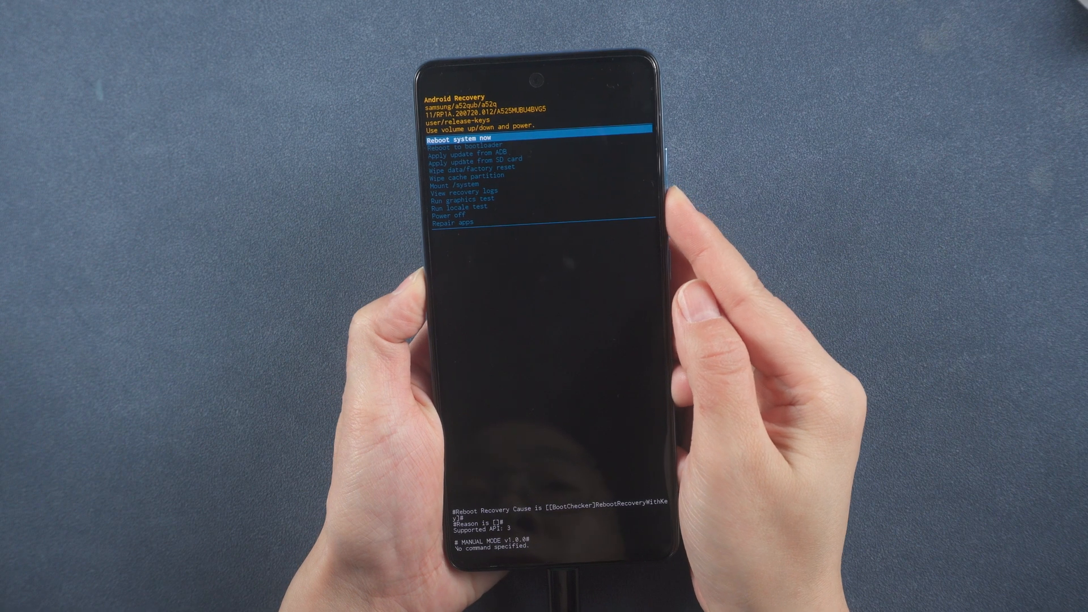
pyautogui.press('volumedown')
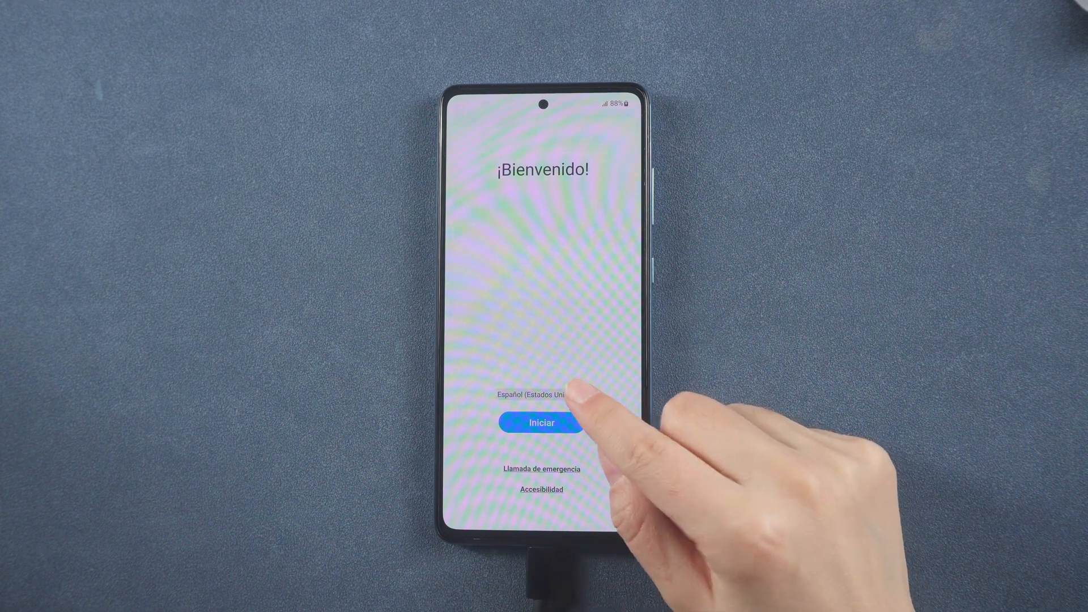
# - Tap Iniciar, agree to the optional permissions, and finish on the all-set-up screen
pyautogui.click(540, 423)
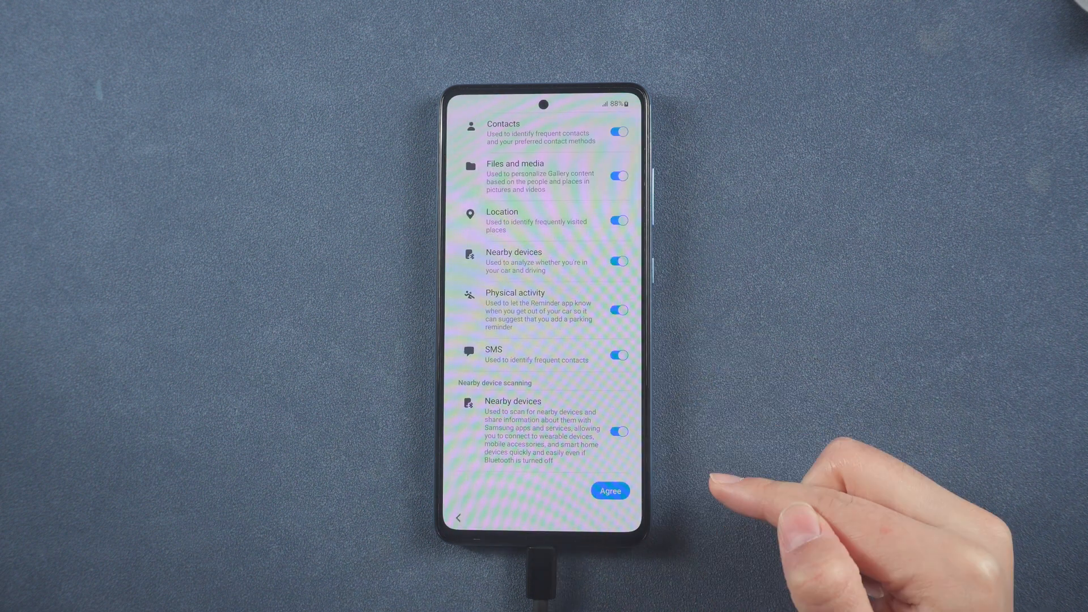
pyautogui.click(609, 491)
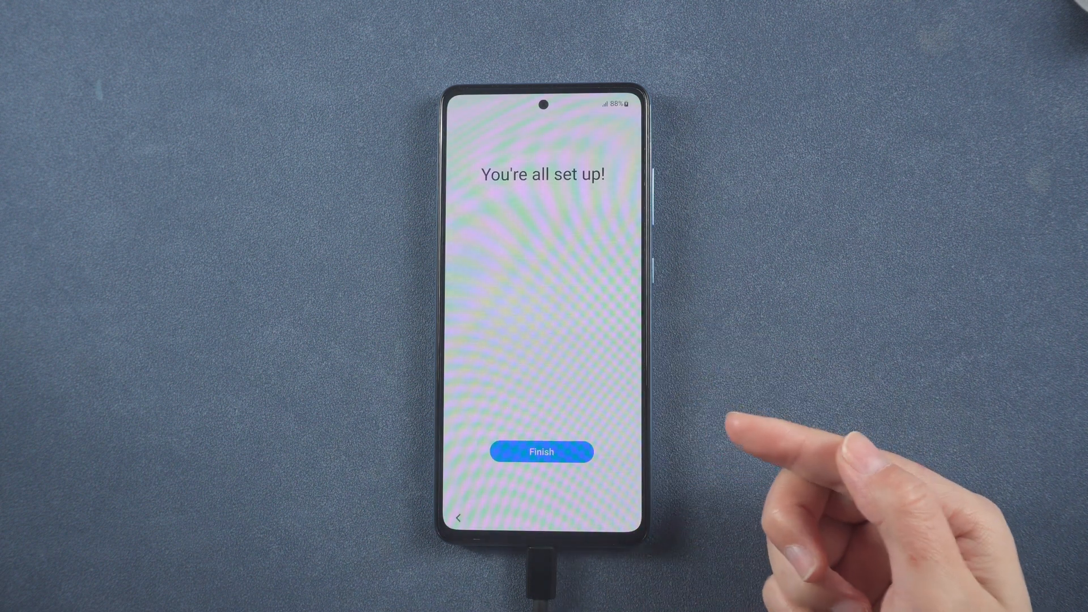
pyautogui.click(541, 451)
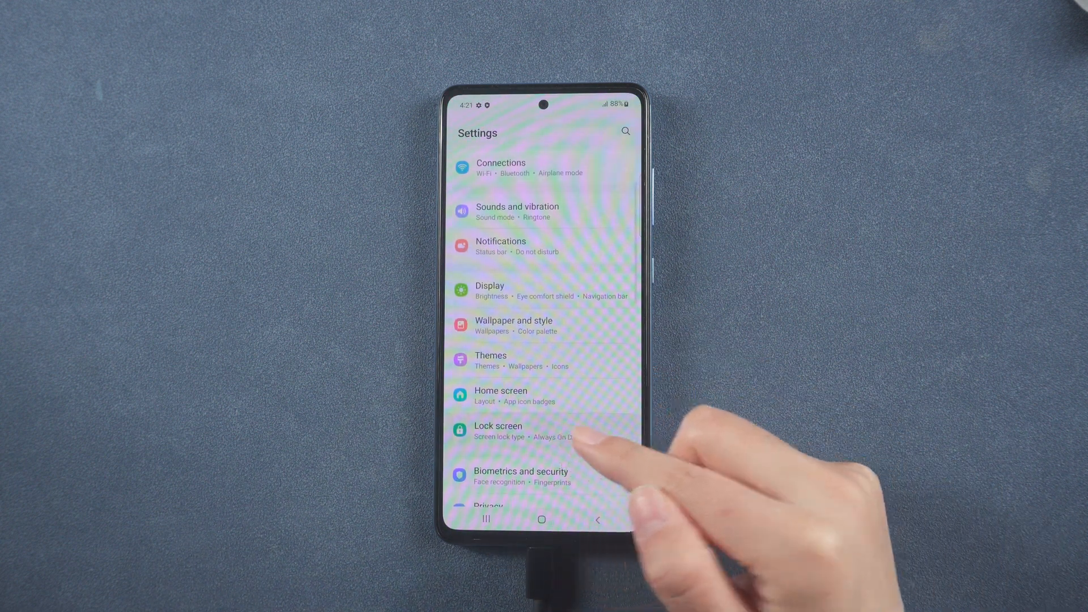
# - Open Lock screen > Screen lock type and confirm Swipe is the current lock
pyautogui.click(498, 430)
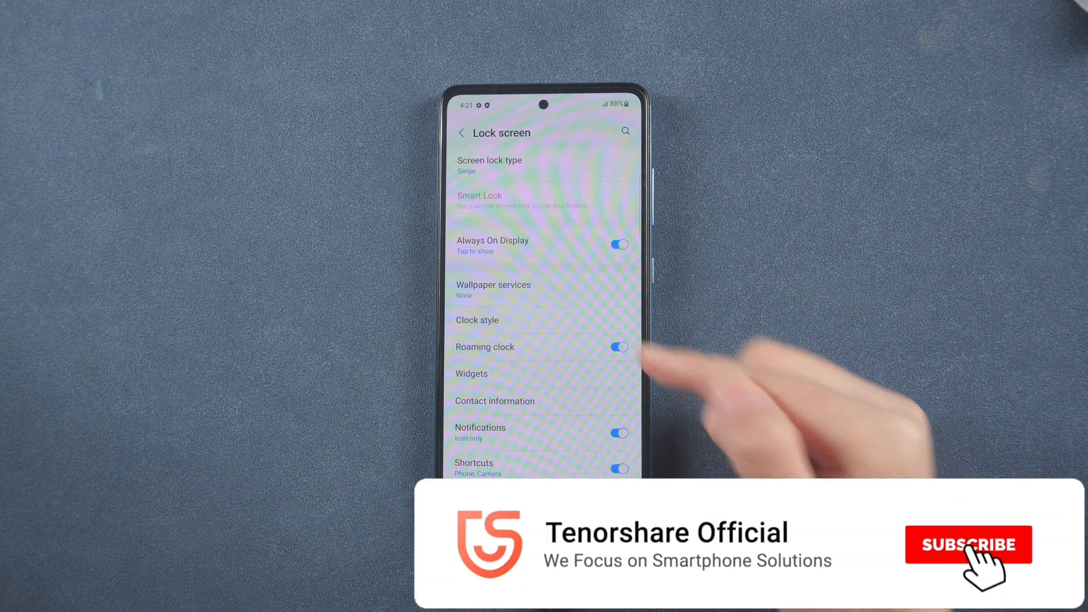
pyautogui.click(489, 165)
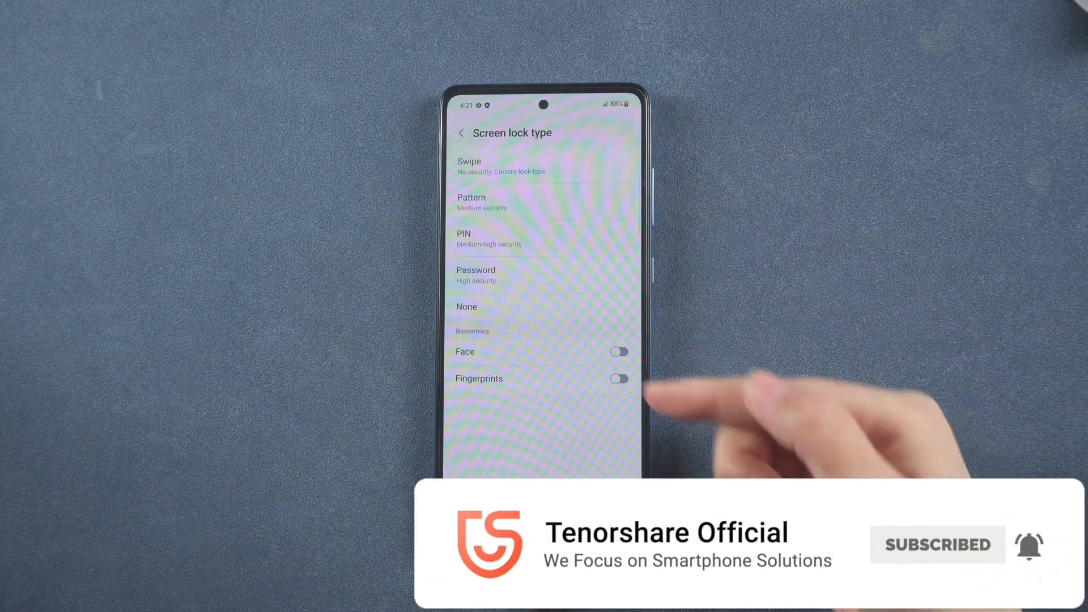